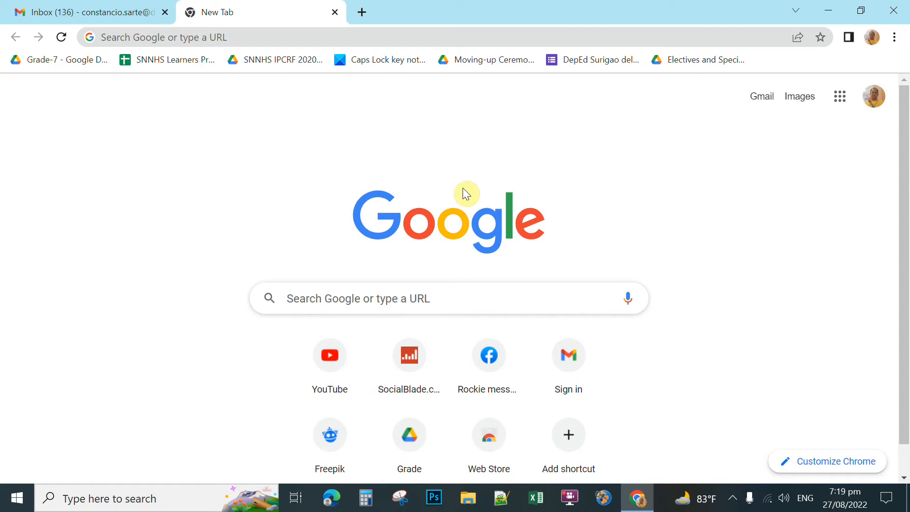
{"action": "mouse_move", "coordinate": [396, 185]}
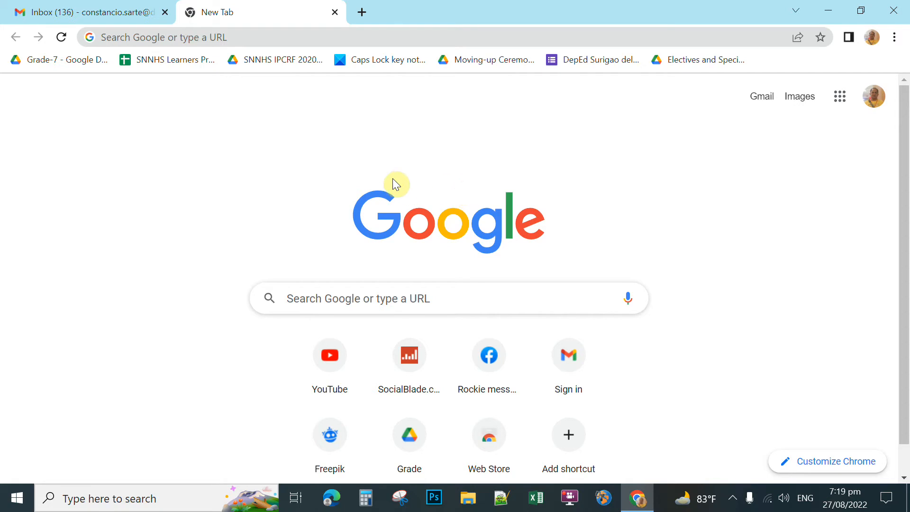
- Launch YouTube from the shortcut tile on Chrome's New Tab page
{"action": "left_click", "coordinate": [329, 355]}
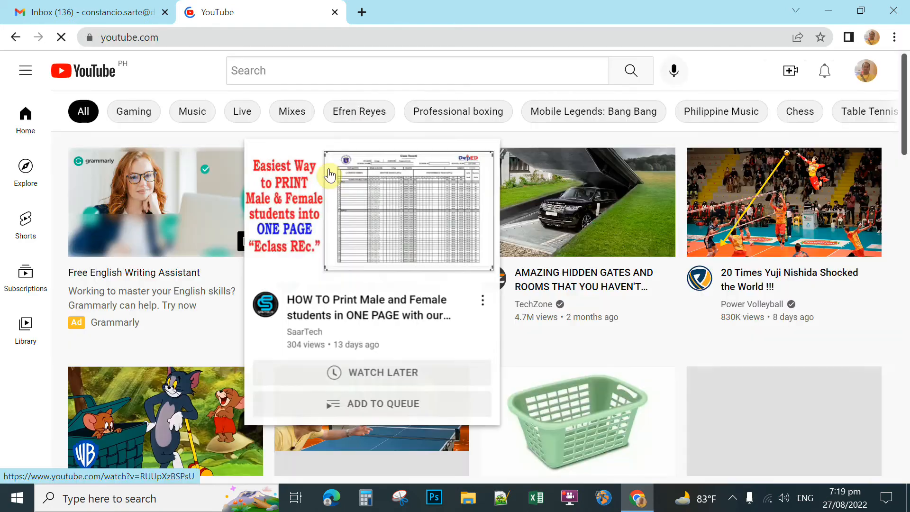
{"action": "mouse_move", "coordinate": [362, 87]}
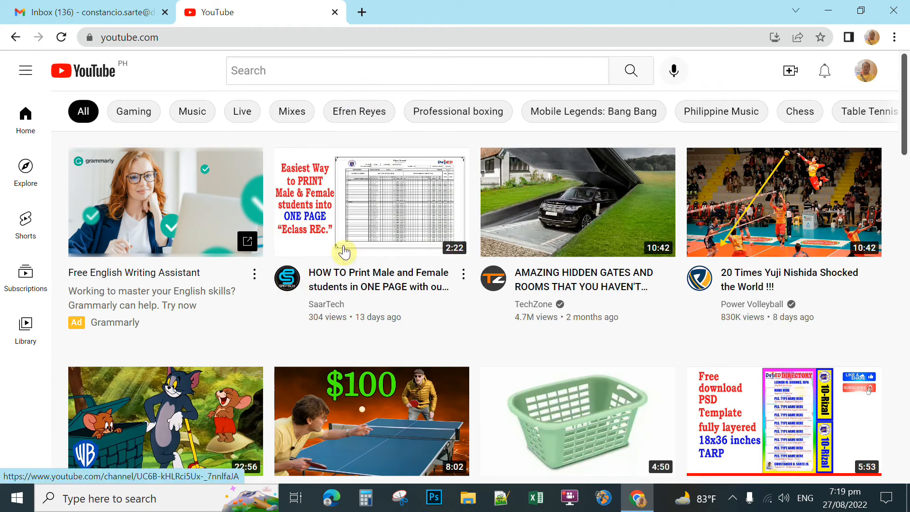
- Go to the SaarTech channel and scroll through its Videos tab uploads
{"action": "left_click", "coordinate": [286, 278]}
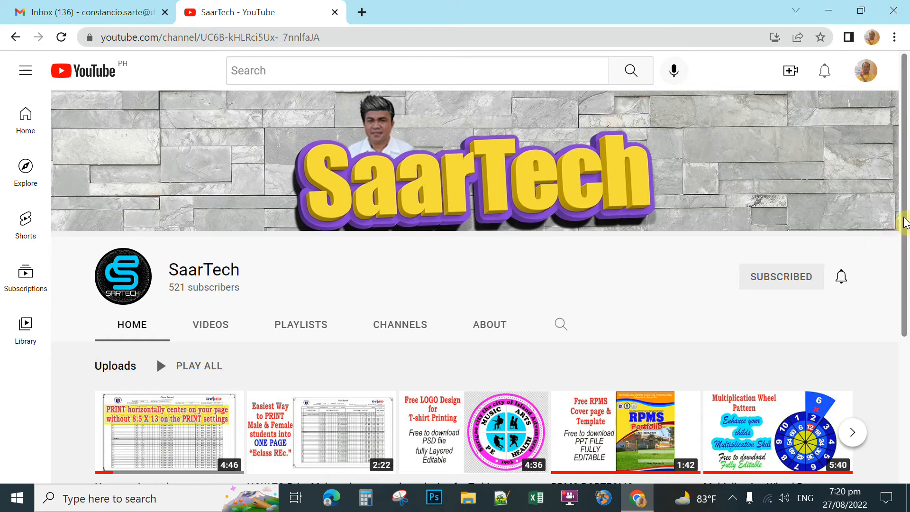
{"action": "scroll", "scroll_direction": "down", "scroll_amount": 3}
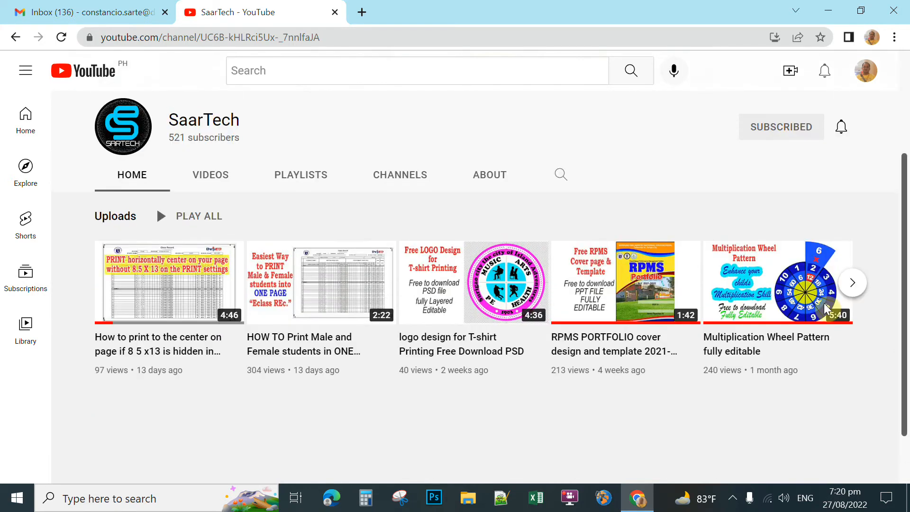
{"action": "left_click", "coordinate": [210, 175]}
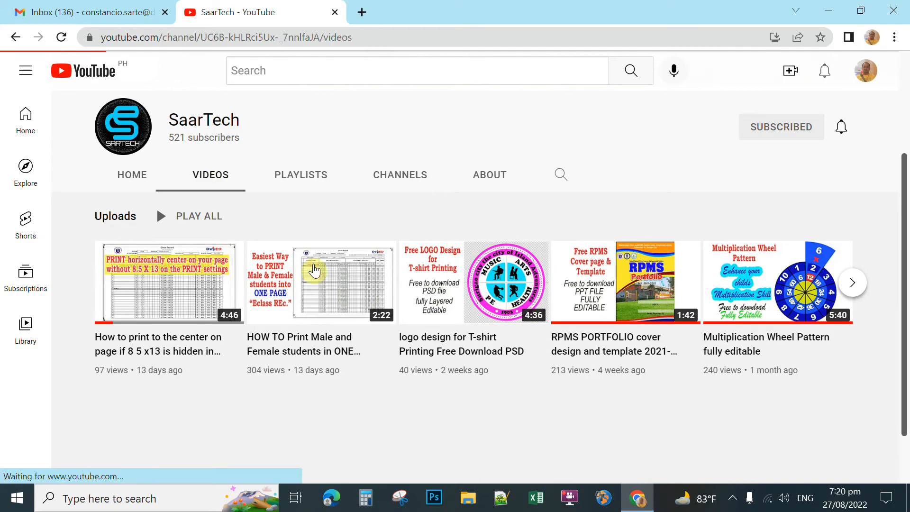
{"action": "scroll", "scroll_direction": "down", "scroll_amount": 3}
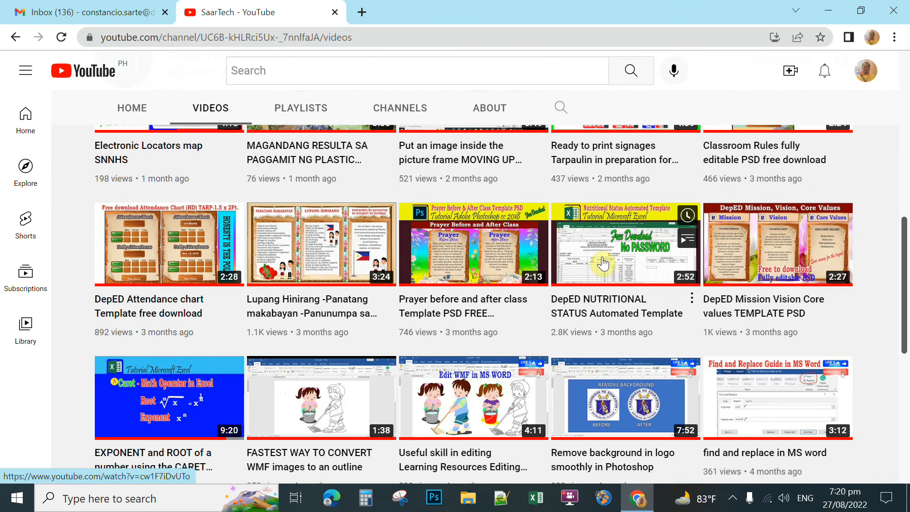
{"action": "mouse_move", "coordinate": [767, 246]}
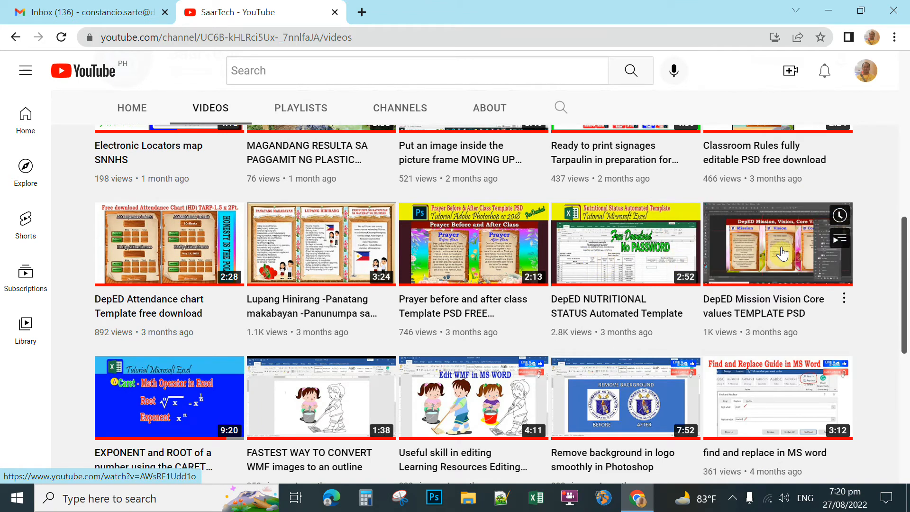
- Open the DepED Mission Vision Core values TEMPLATE PSD video and expand its description
{"action": "left_click", "coordinate": [777, 243]}
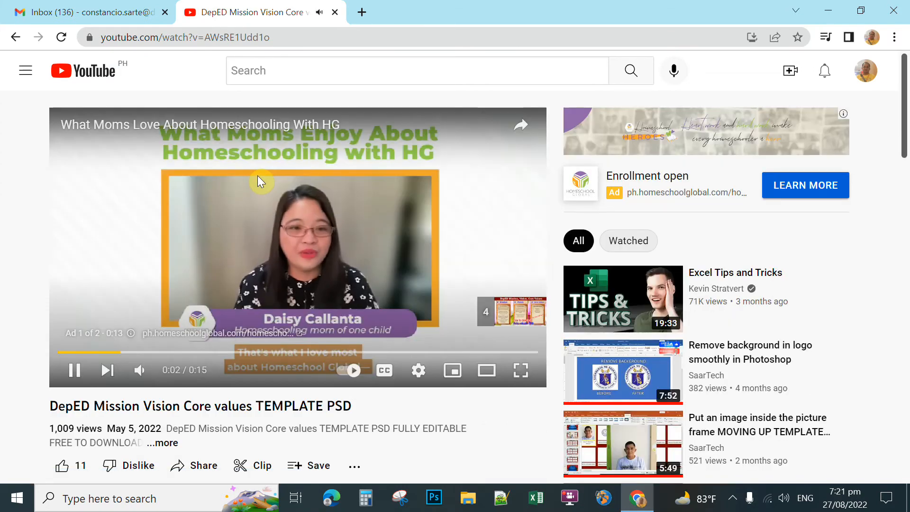
{"action": "scroll", "scroll_direction": "down", "scroll_amount": 3}
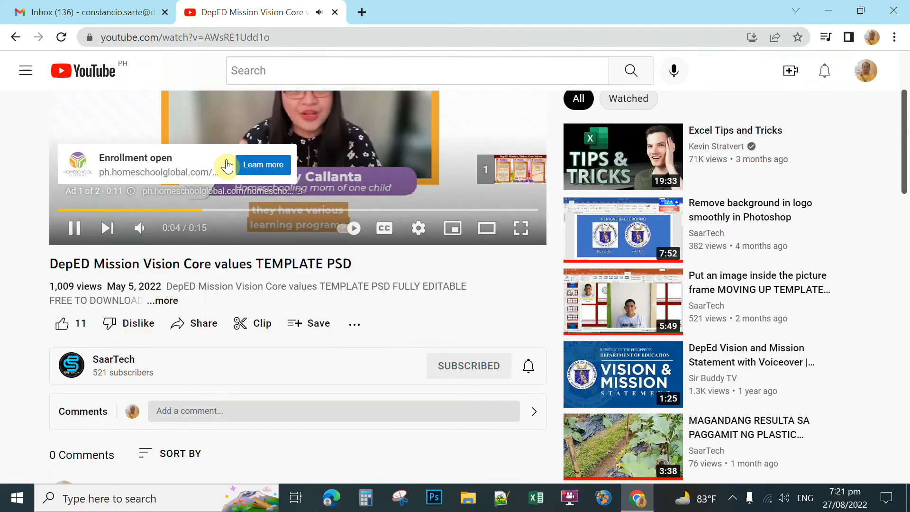
{"action": "scroll", "scroll_direction": "down", "scroll_amount": 3}
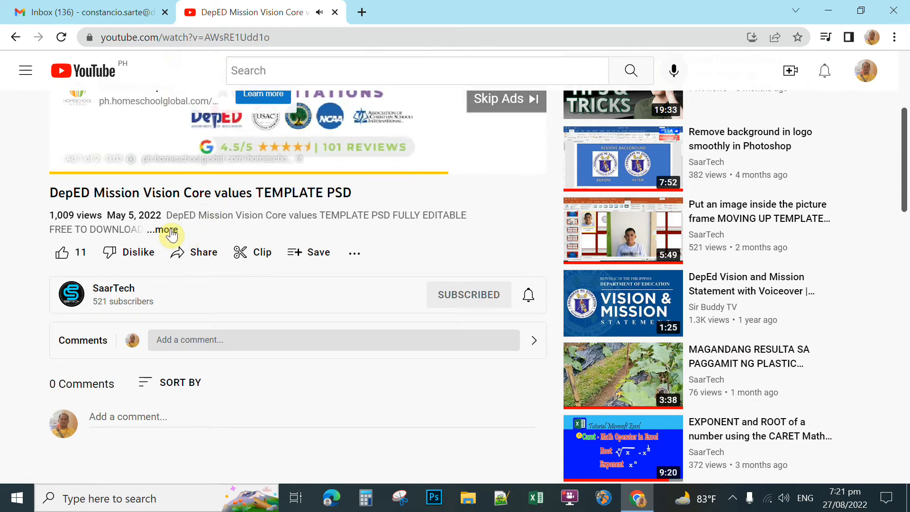
{"action": "left_click", "coordinate": [165, 229]}
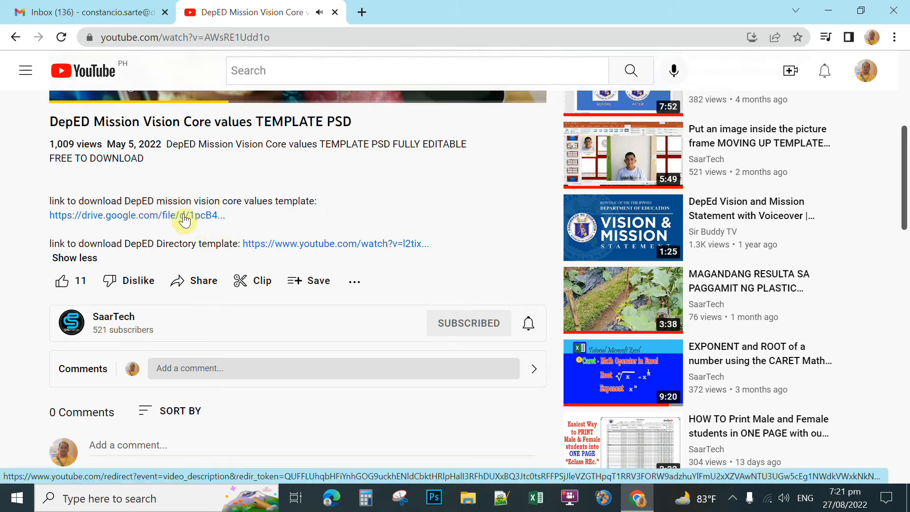
- Download the 510 MB DepED PSD from Google Drive, bypassing the virus-scan warning
{"action": "left_click", "coordinate": [183, 215]}
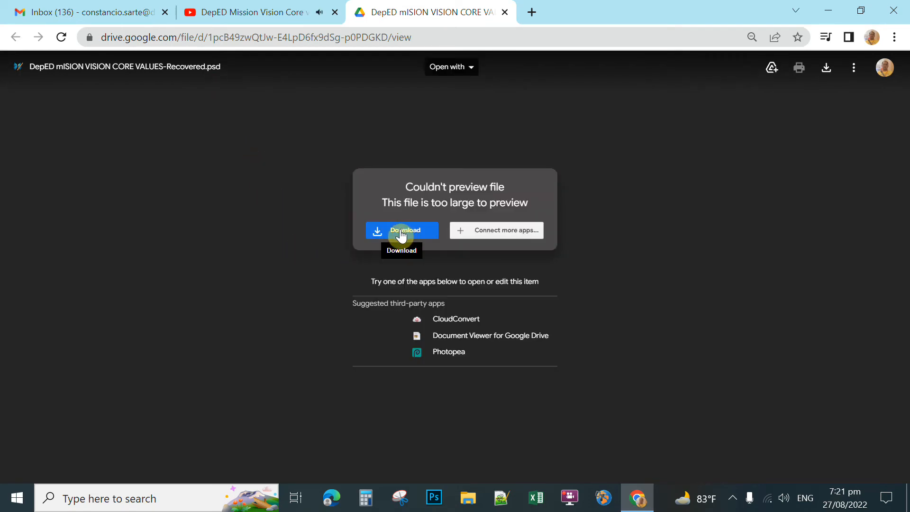
{"action": "left_click", "coordinate": [402, 230]}
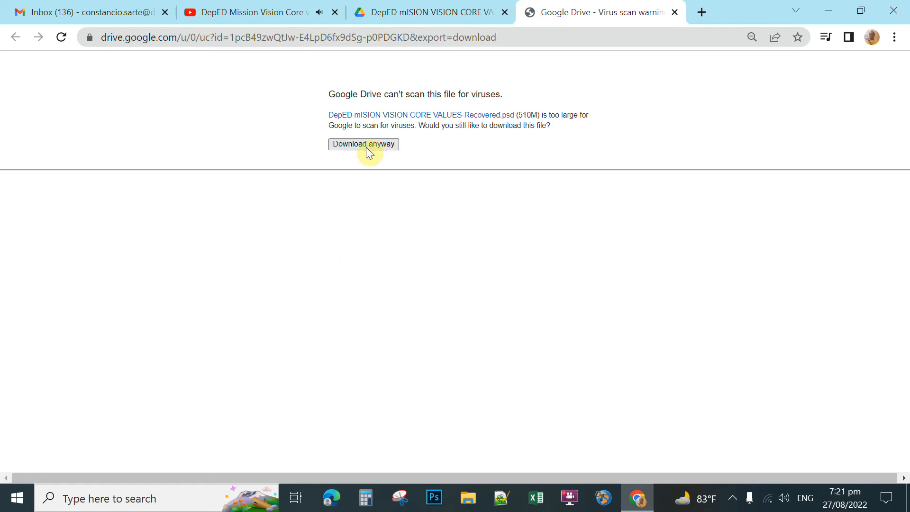
{"action": "left_click", "coordinate": [363, 144]}
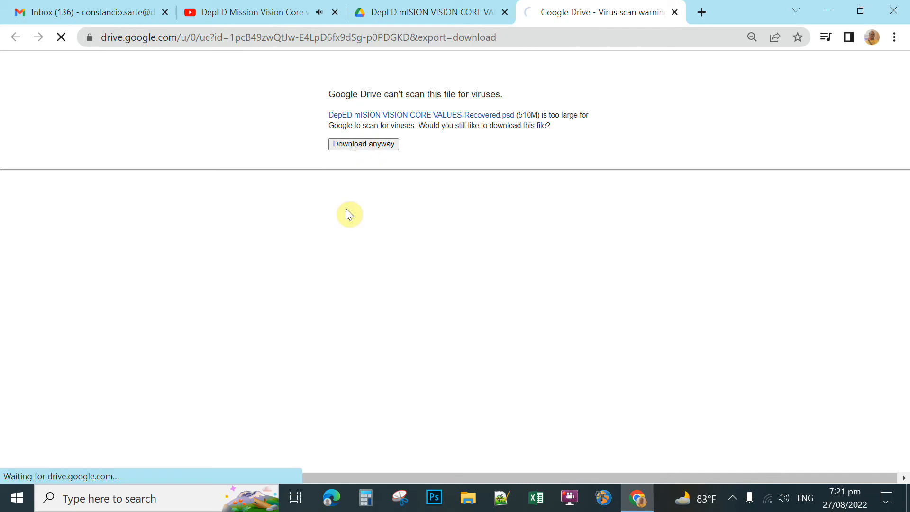
{"action": "left_click", "coordinate": [363, 144]}
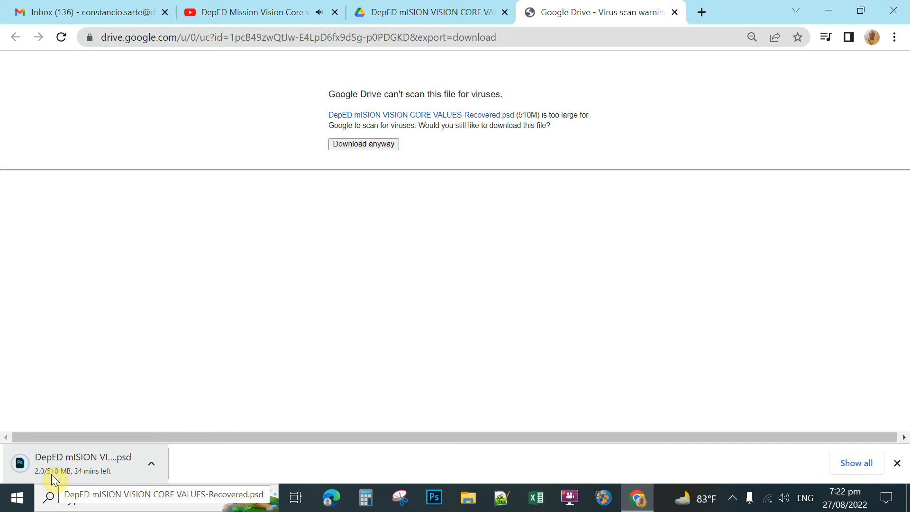
{"action": "mouse_move", "coordinate": [90, 478]}
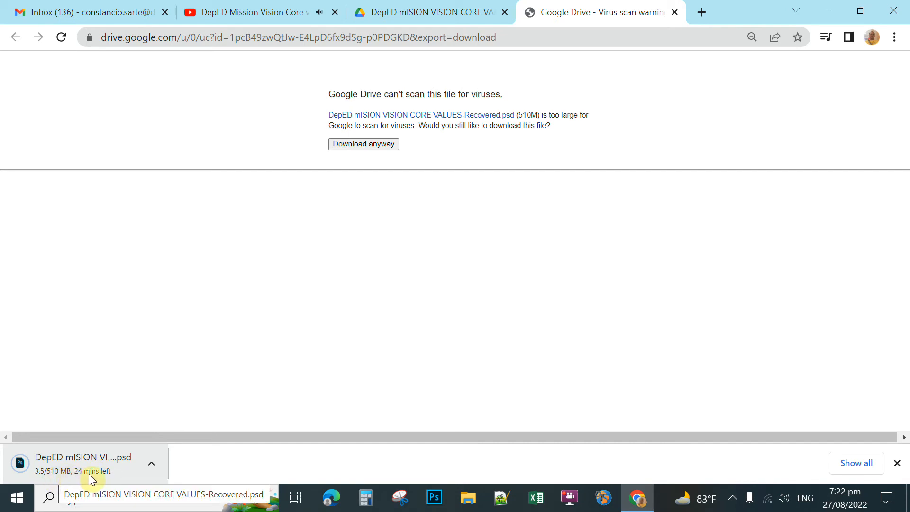
{"action": "mouse_move", "coordinate": [116, 474]}
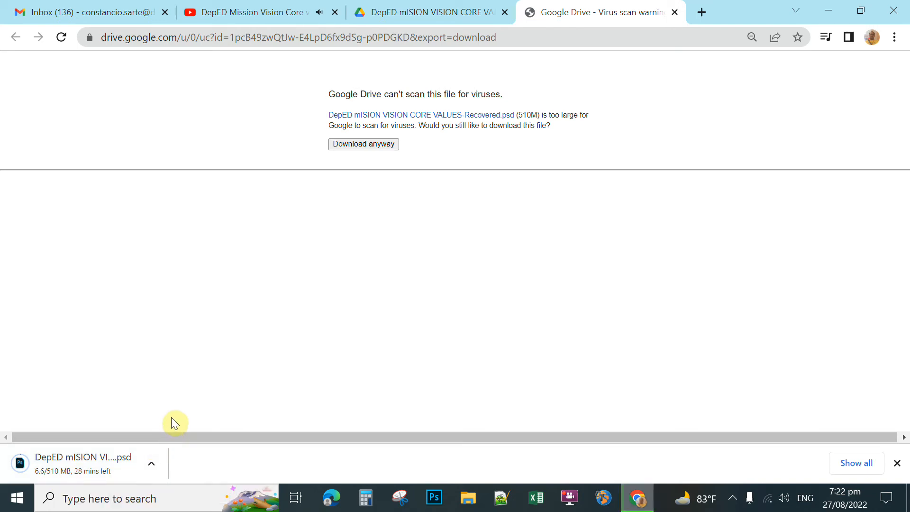
{"action": "mouse_move", "coordinate": [247, 244]}
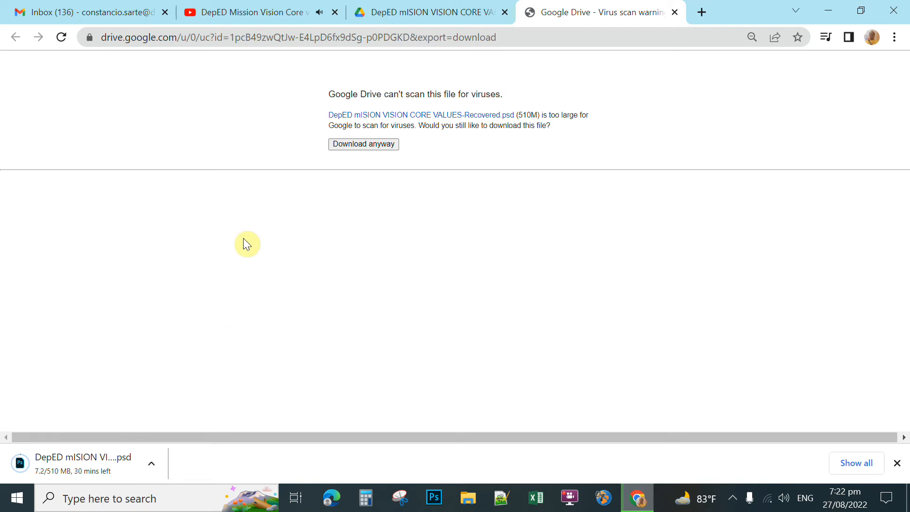
{"action": "mouse_move", "coordinate": [254, 58]}
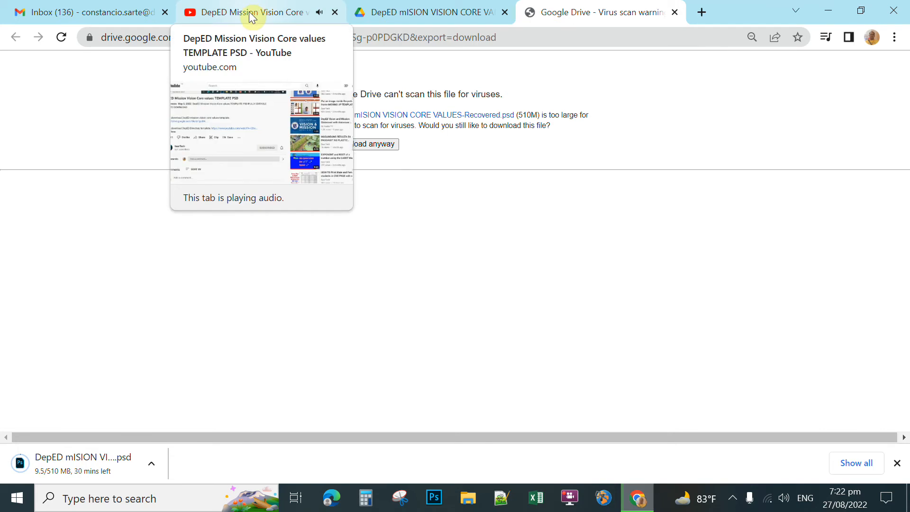
- Return to SaarTech's Videos tab and play the DepED NUTRITIONAL STATUS Automated Template video
{"action": "left_click", "coordinate": [253, 13]}
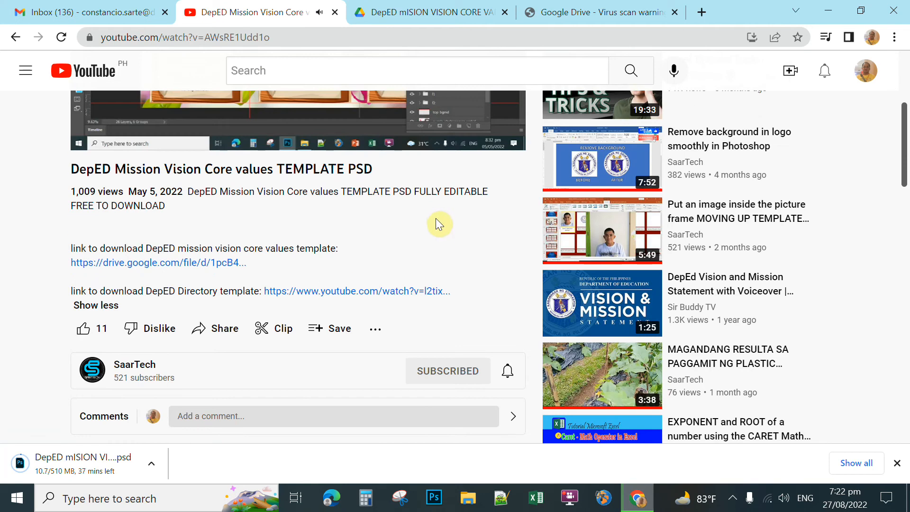
{"action": "scroll", "scroll_direction": "down", "scroll_amount": 3}
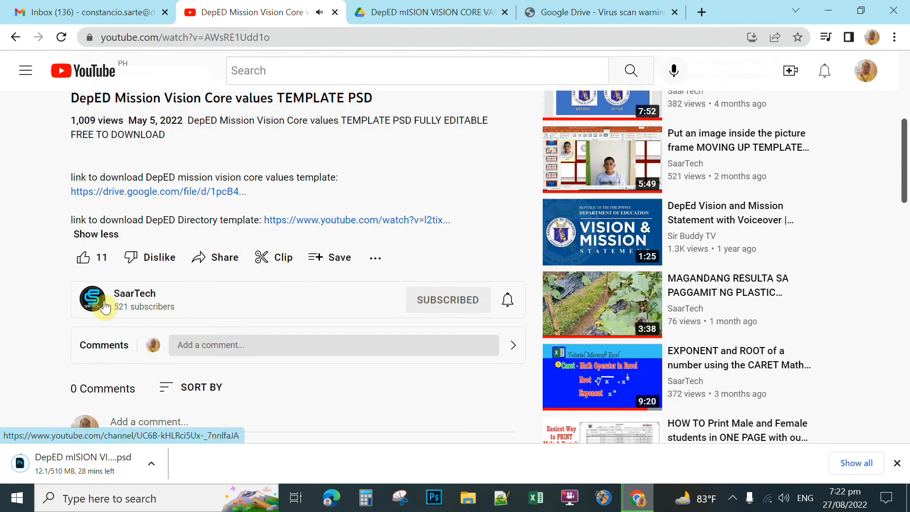
{"action": "left_click", "coordinate": [92, 299]}
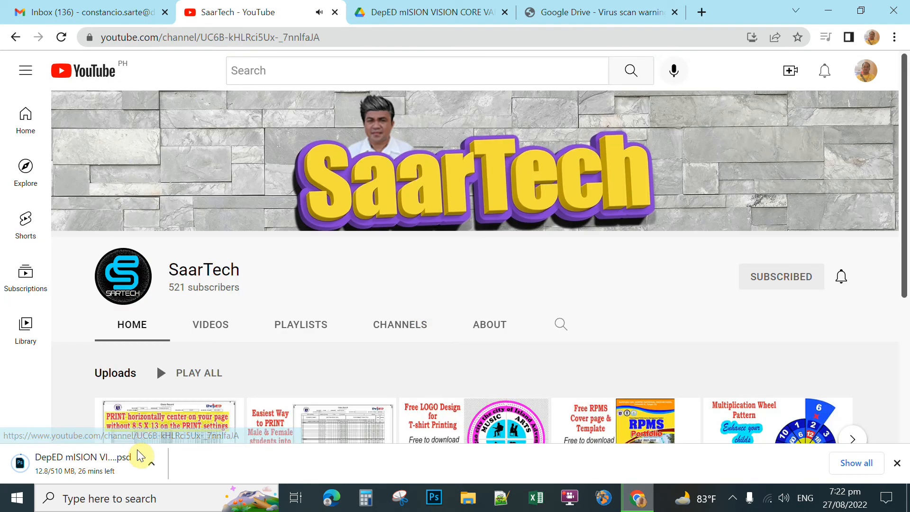
{"action": "scroll", "scroll_direction": "down", "scroll_amount": 3}
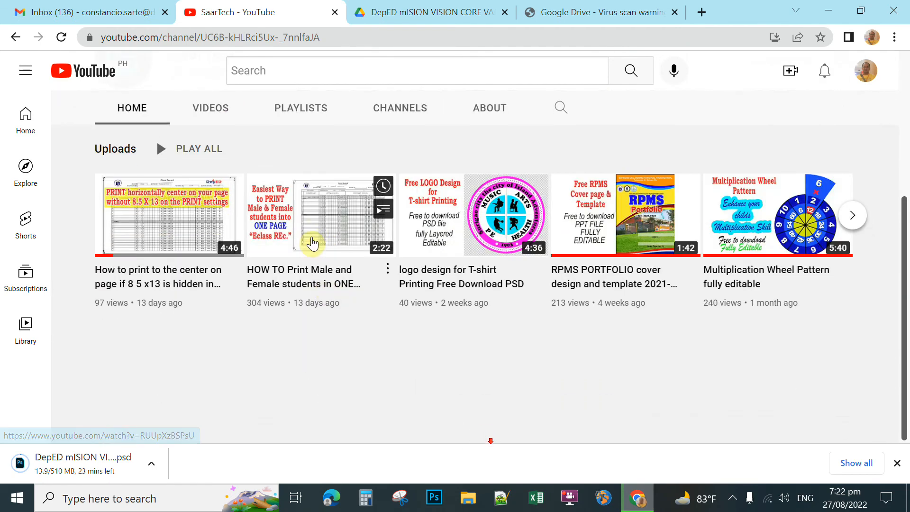
{"action": "left_click", "coordinate": [209, 108]}
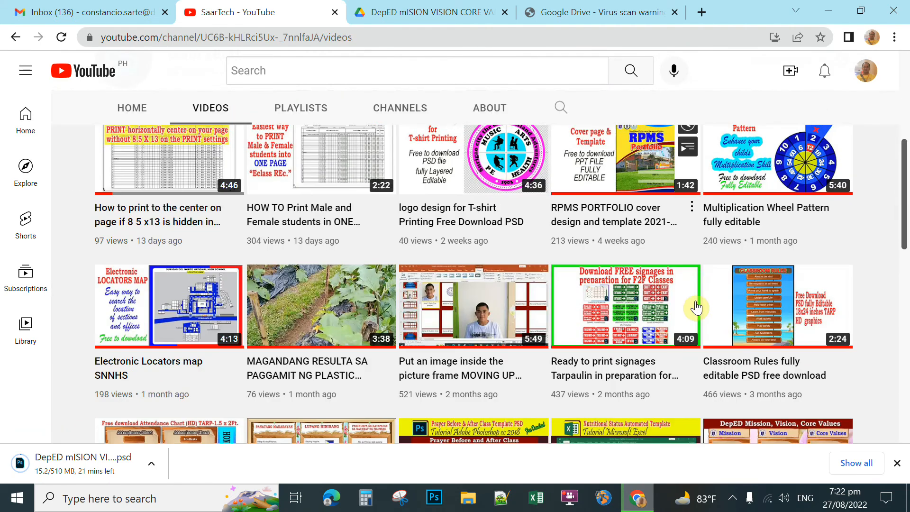
{"action": "scroll", "scroll_direction": "down", "scroll_amount": 3}
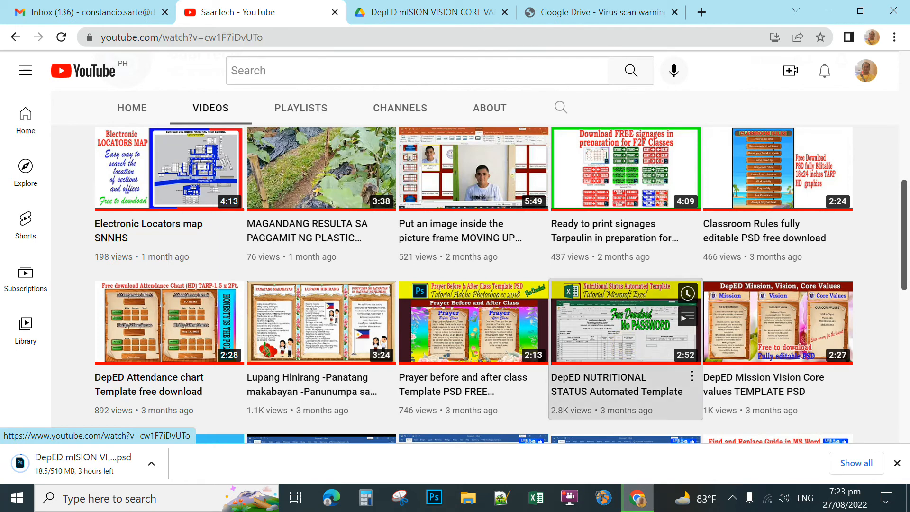
{"action": "left_click", "coordinate": [625, 320]}
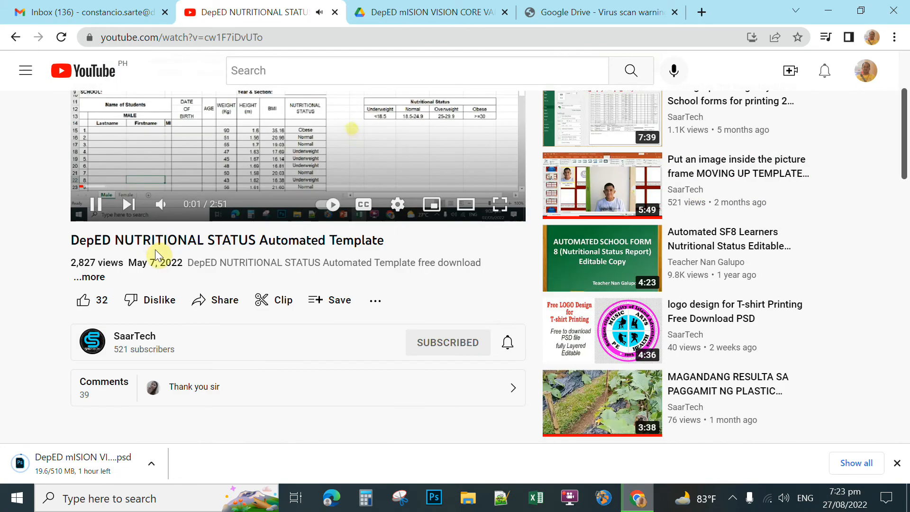
- Expand the description and open the docs.google.com Nutritional Status template spreadsheet link
{"action": "left_click", "coordinate": [89, 276]}
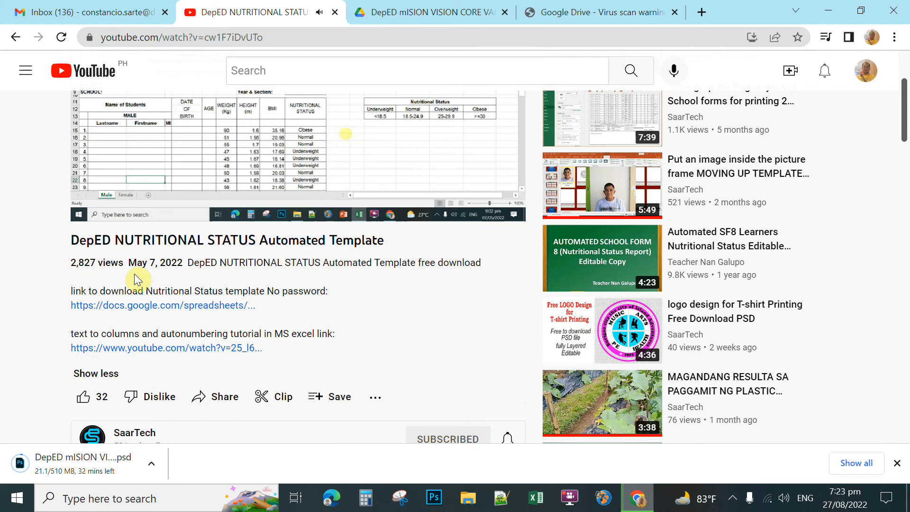
{"action": "scroll", "scroll_direction": "down", "scroll_amount": 3}
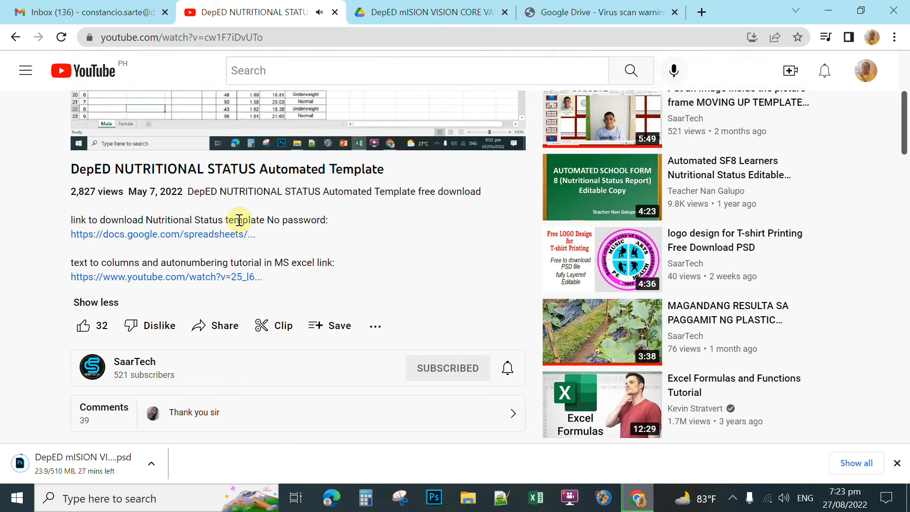
{"action": "mouse_move", "coordinate": [291, 220]}
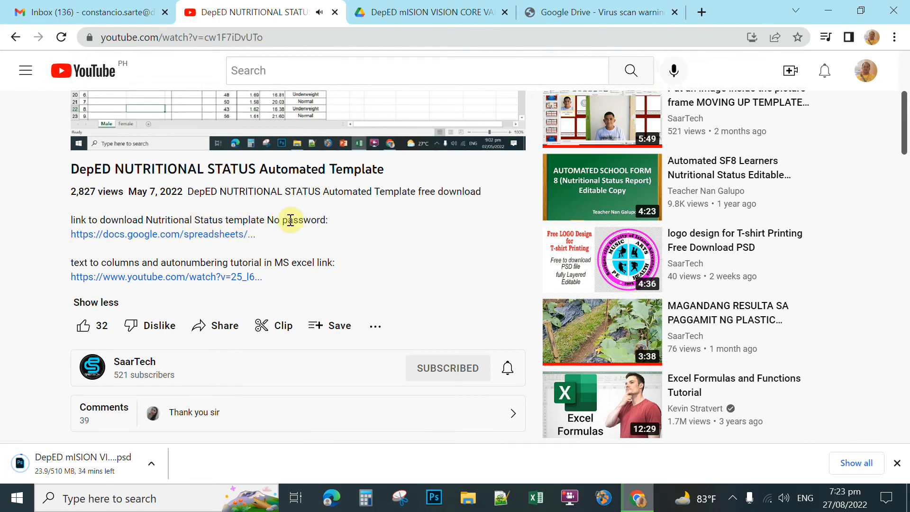
{"action": "mouse_move", "coordinate": [184, 238]}
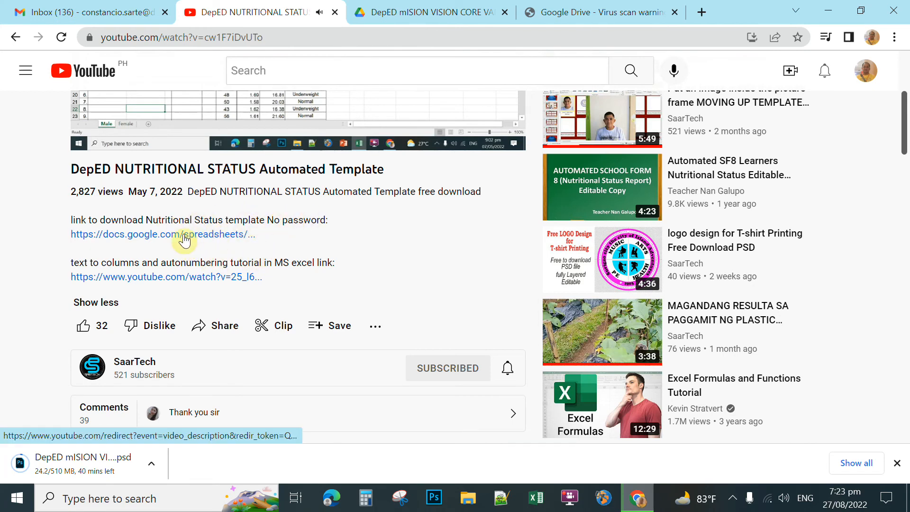
{"action": "left_click", "coordinate": [183, 234]}
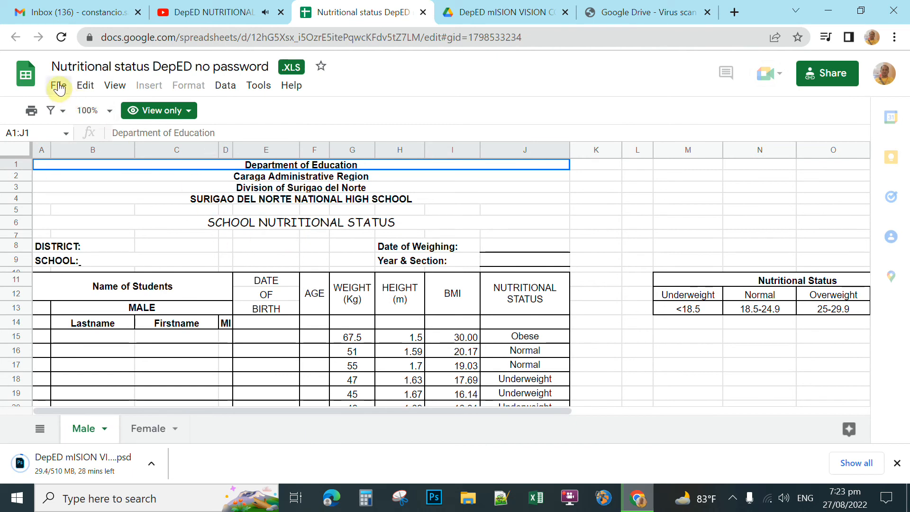
- Download the Nutritional status DepED spreadsheet as a Microsoft Excel (.xls) file
{"action": "left_click", "coordinate": [58, 85]}
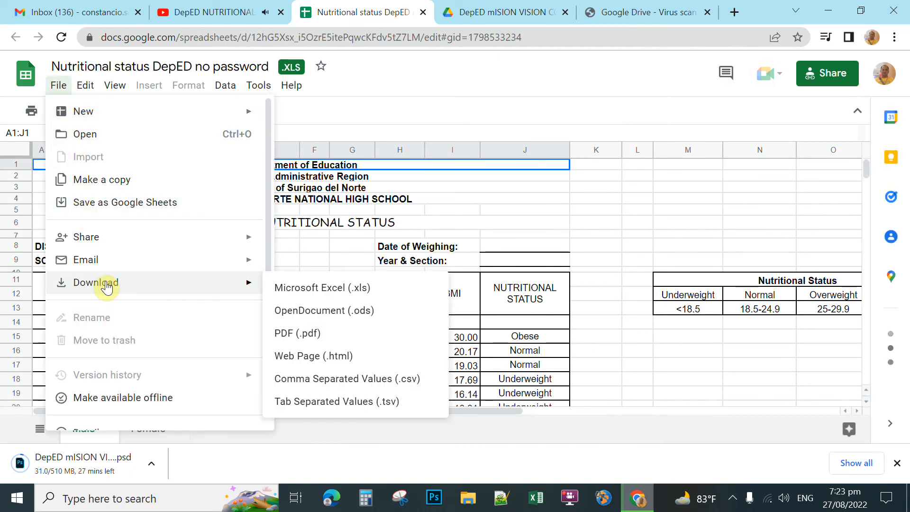
{"action": "mouse_move", "coordinate": [320, 294]}
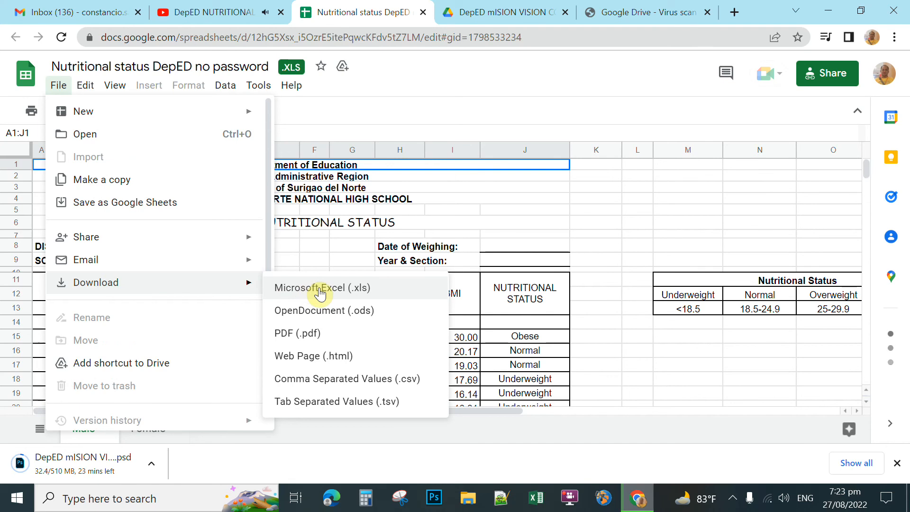
{"action": "left_click", "coordinate": [321, 287]}
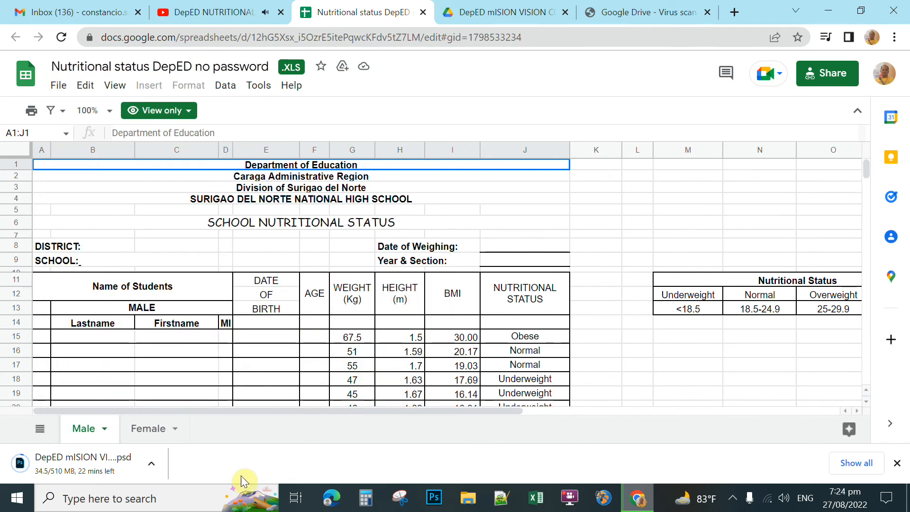
{"action": "mouse_move", "coordinate": [212, 475]}
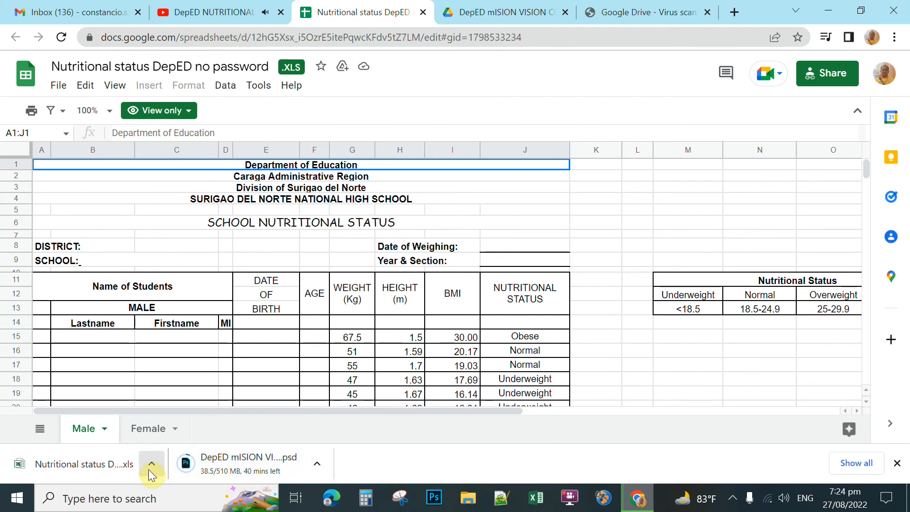
{"action": "left_click", "coordinate": [151, 462]}
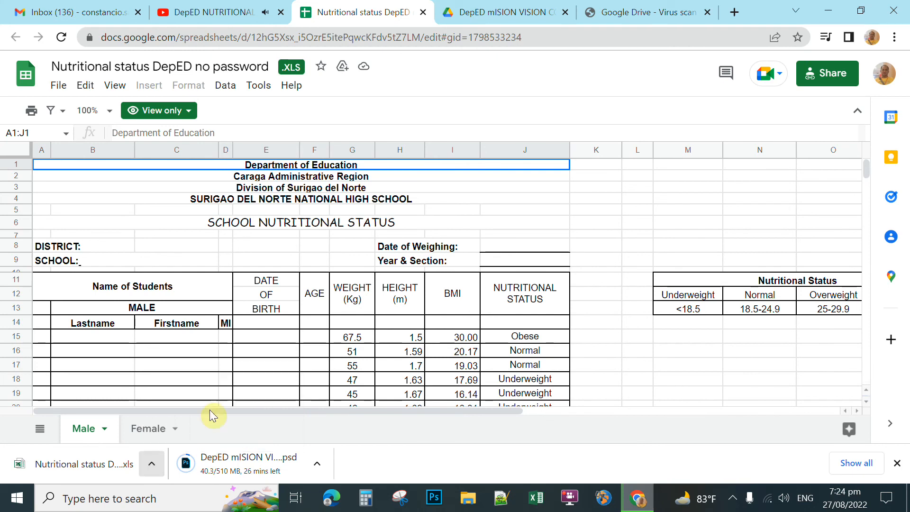
- Show the downloaded Nutritional status Excel file in the Downloads folder
{"action": "left_click", "coordinate": [468, 497]}
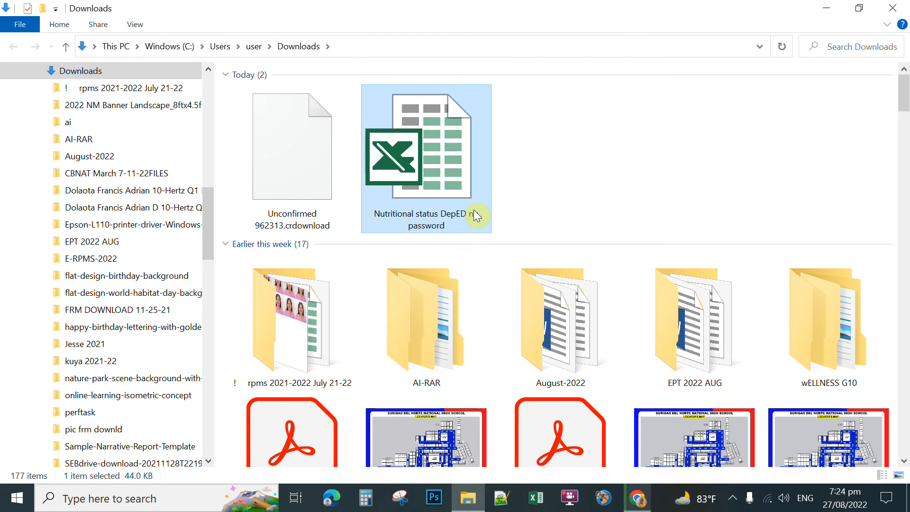
{"action": "mouse_move", "coordinate": [452, 167]}
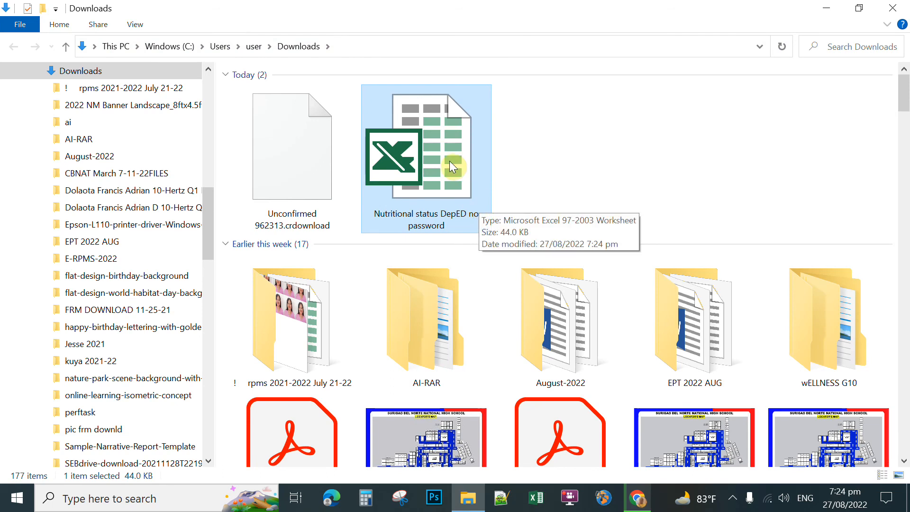
{"action": "mouse_move", "coordinate": [576, 164]}
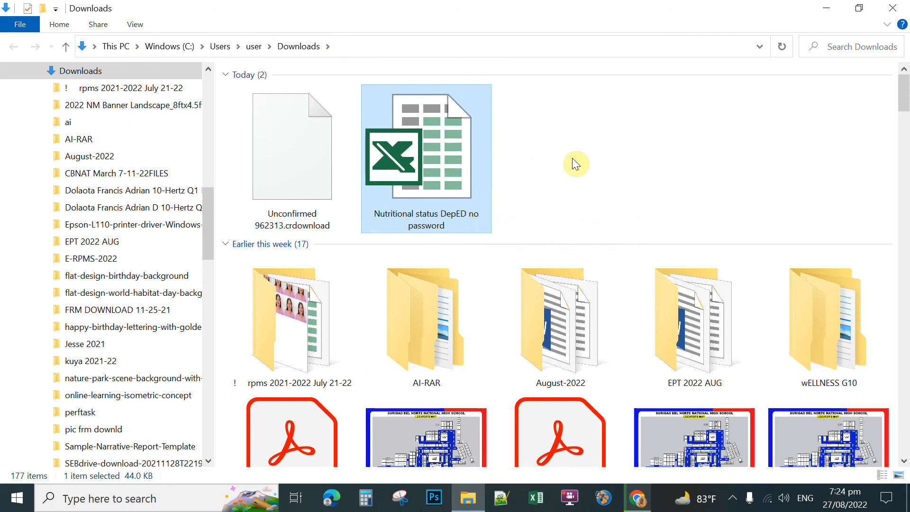
{"action": "mouse_move", "coordinate": [565, 173]}
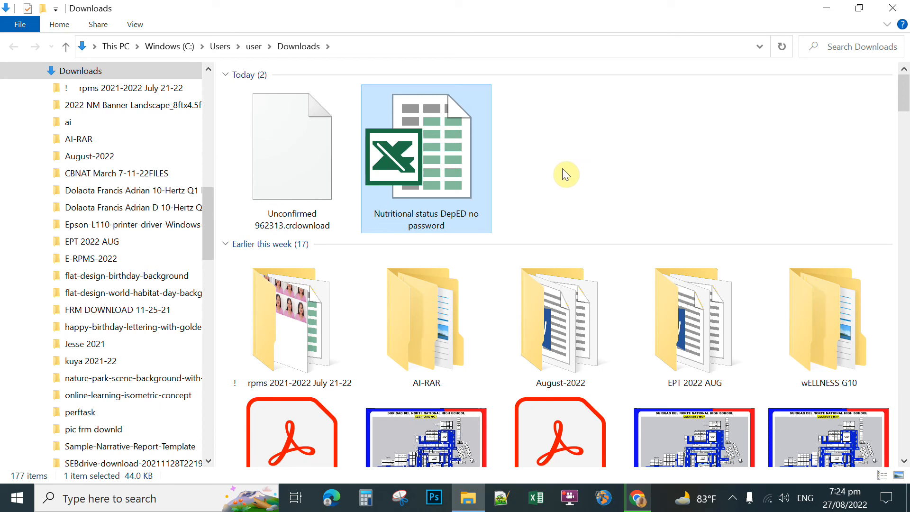
{"action": "mouse_move", "coordinate": [417, 164]}
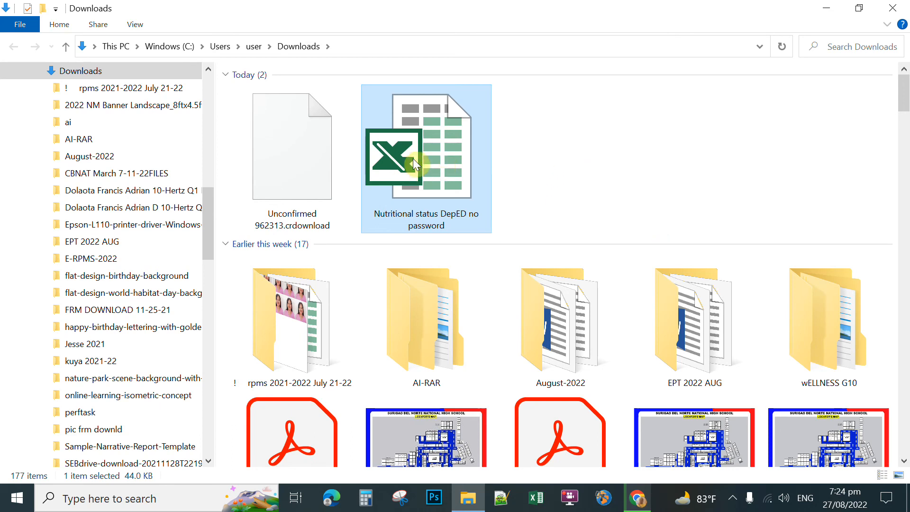
{"action": "mouse_move", "coordinate": [519, 174]}
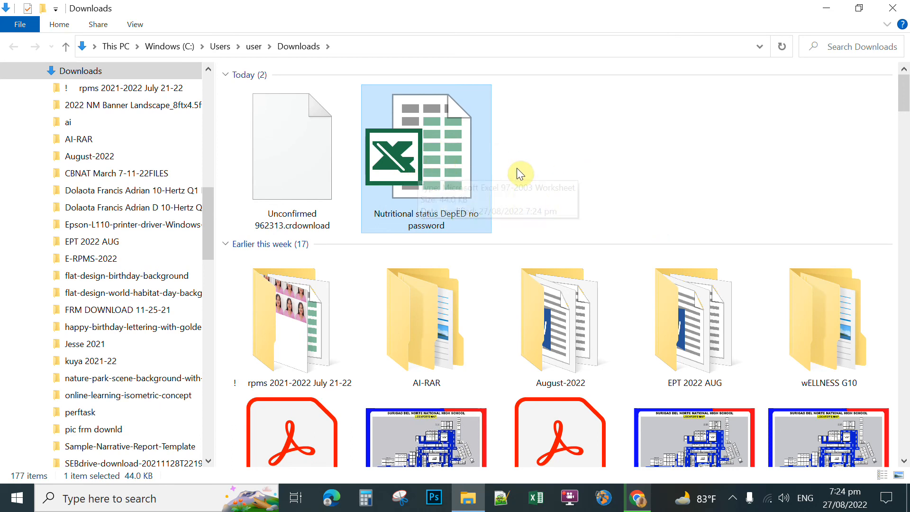
{"action": "mouse_move", "coordinate": [536, 197]}
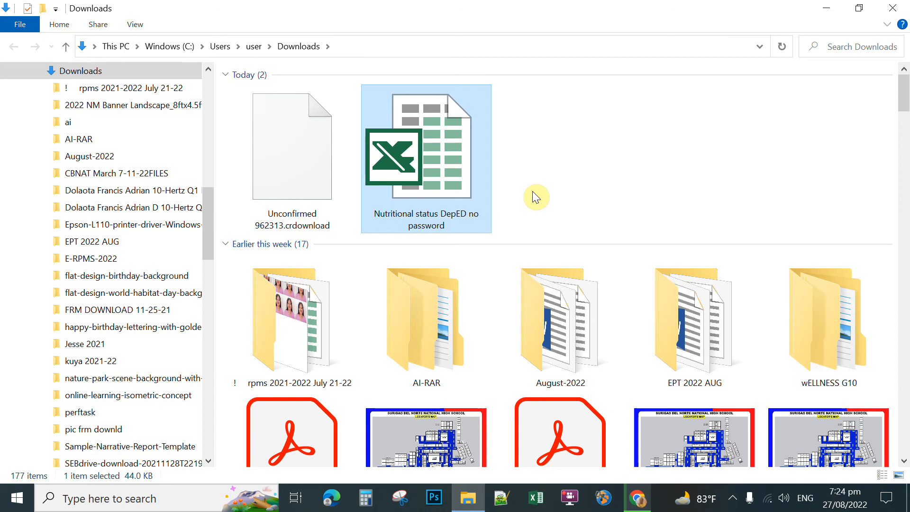
{"action": "mouse_move", "coordinate": [541, 199]}
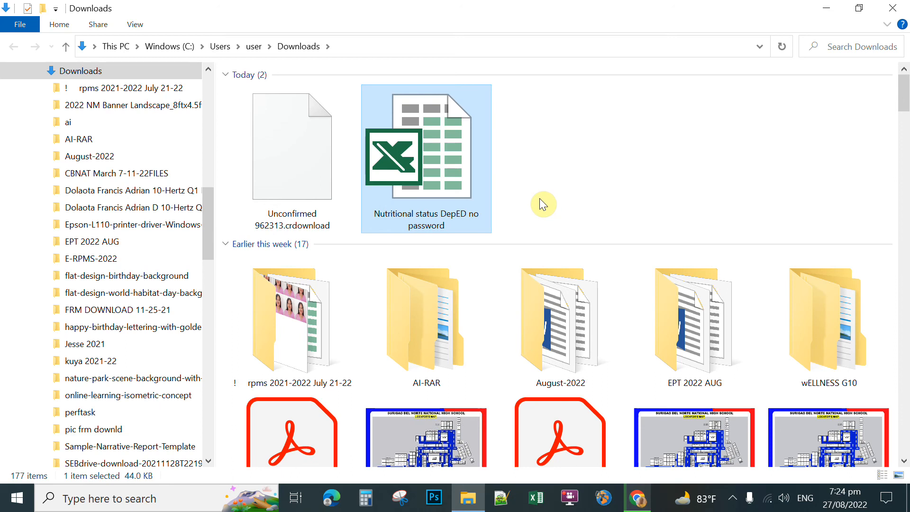
{"action": "mouse_move", "coordinate": [593, 185]}
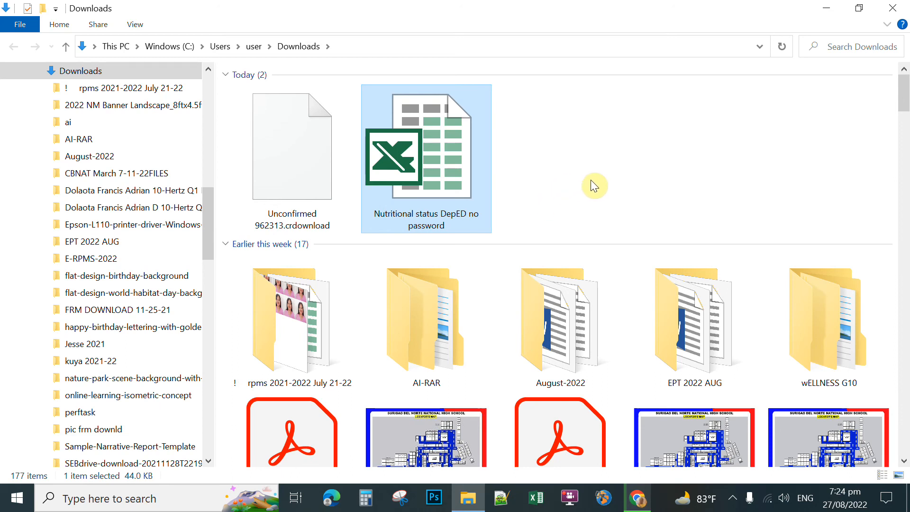
{"action": "mouse_move", "coordinate": [558, 184]}
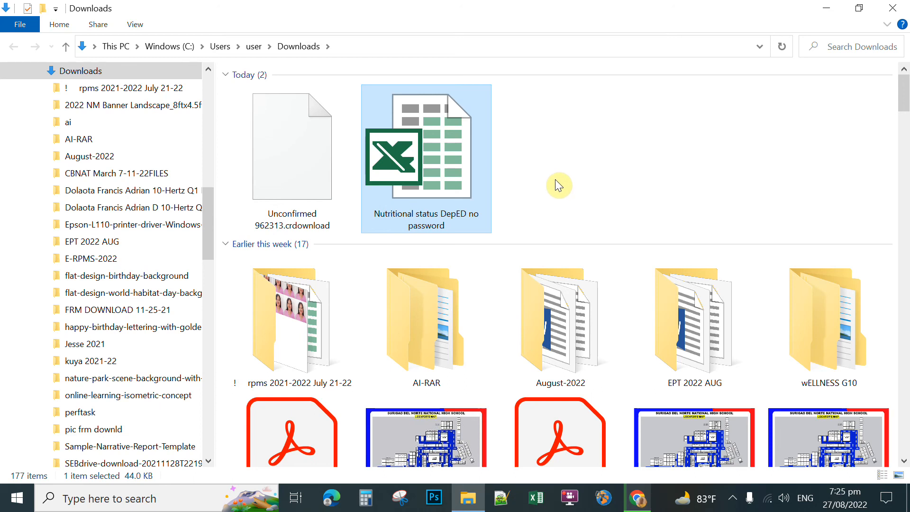
{"action": "mouse_move", "coordinate": [563, 192]}
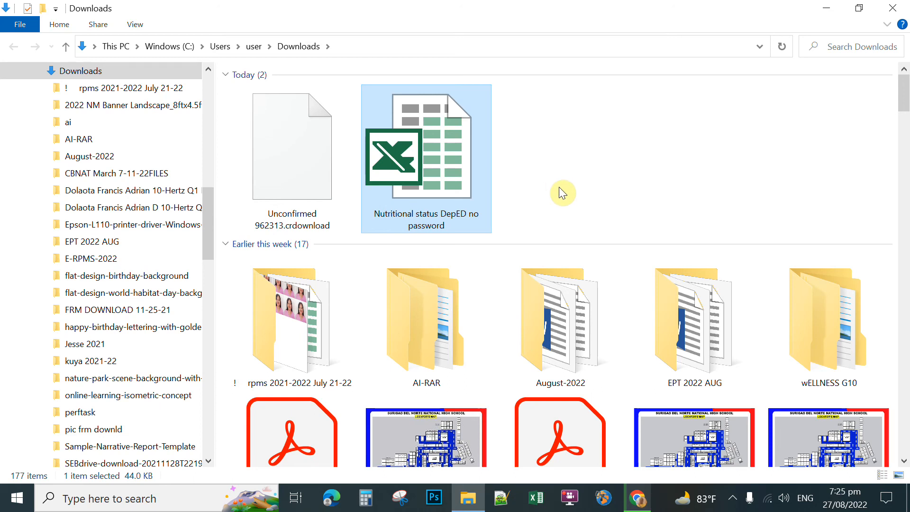